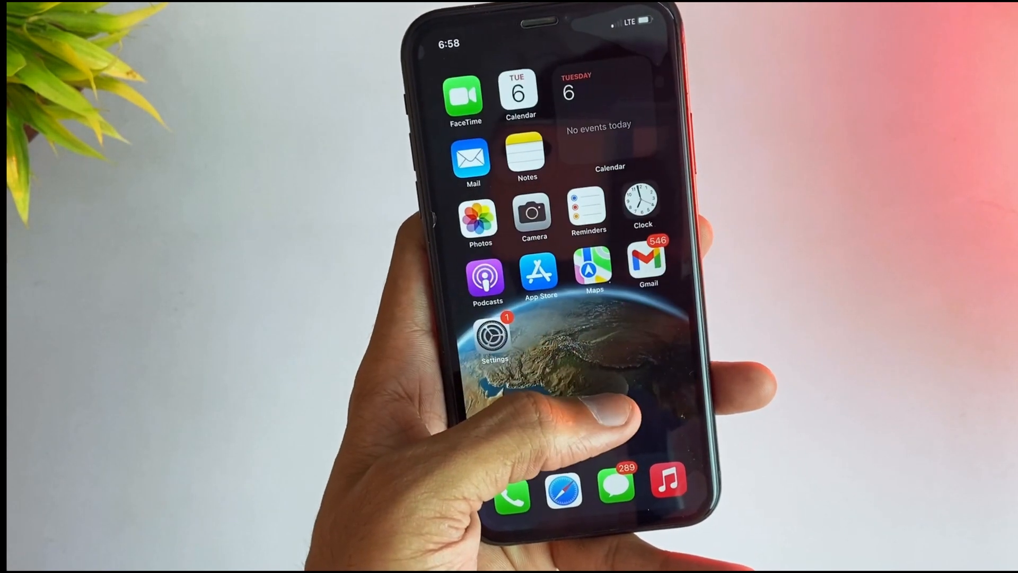
Scroll the Google results for 'icloud' to find the official iCloud site.
scroll("left", 3)
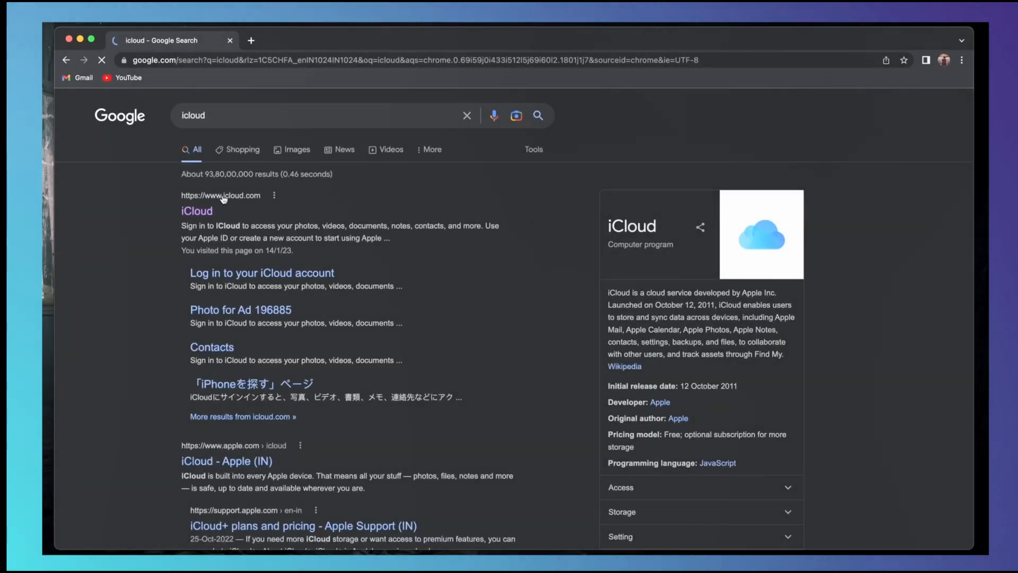
Open icloud.com from the results and sign in with the Apple ID and password.
left_click(196, 211)
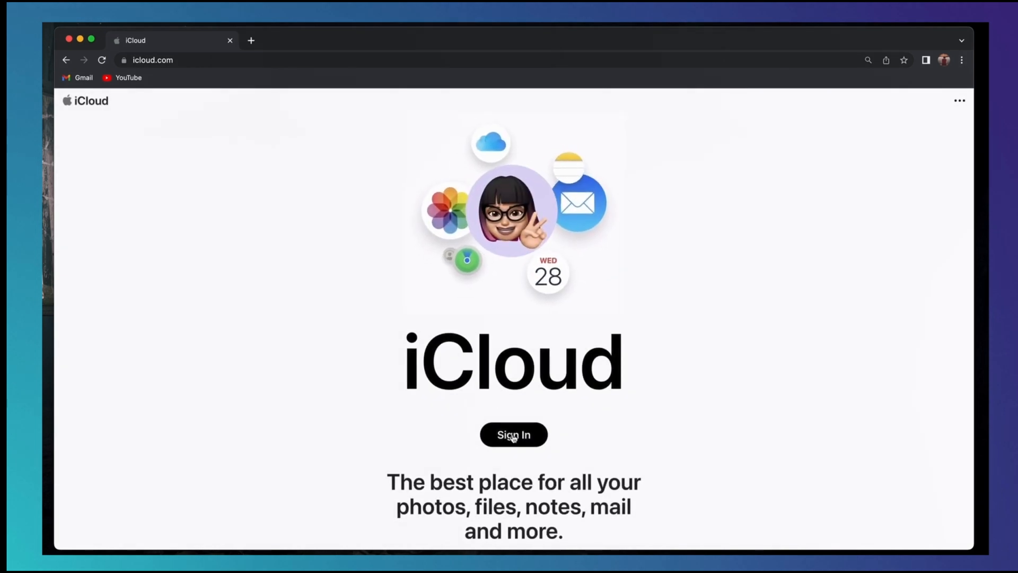
left_click(512, 435)
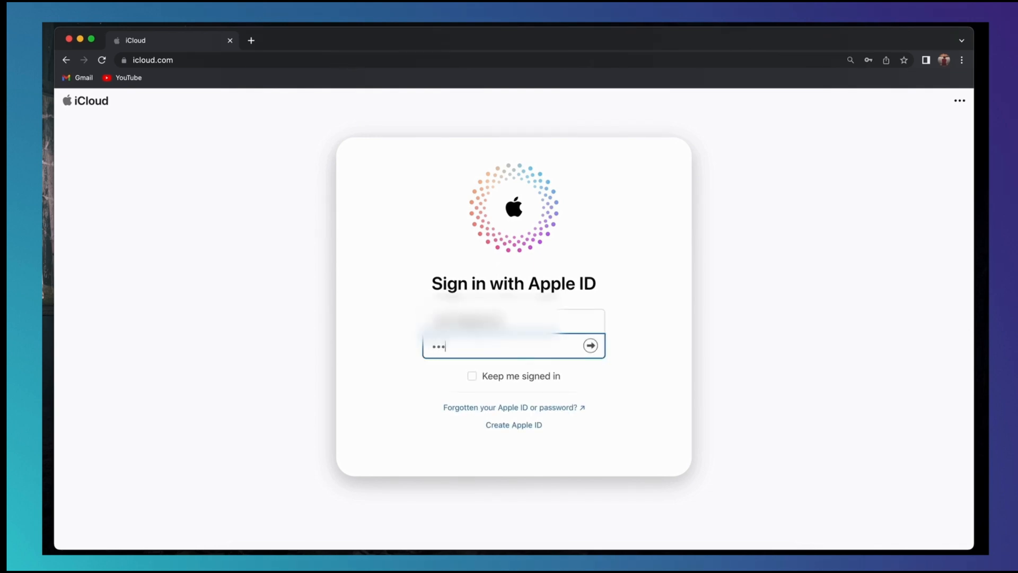
type("password")
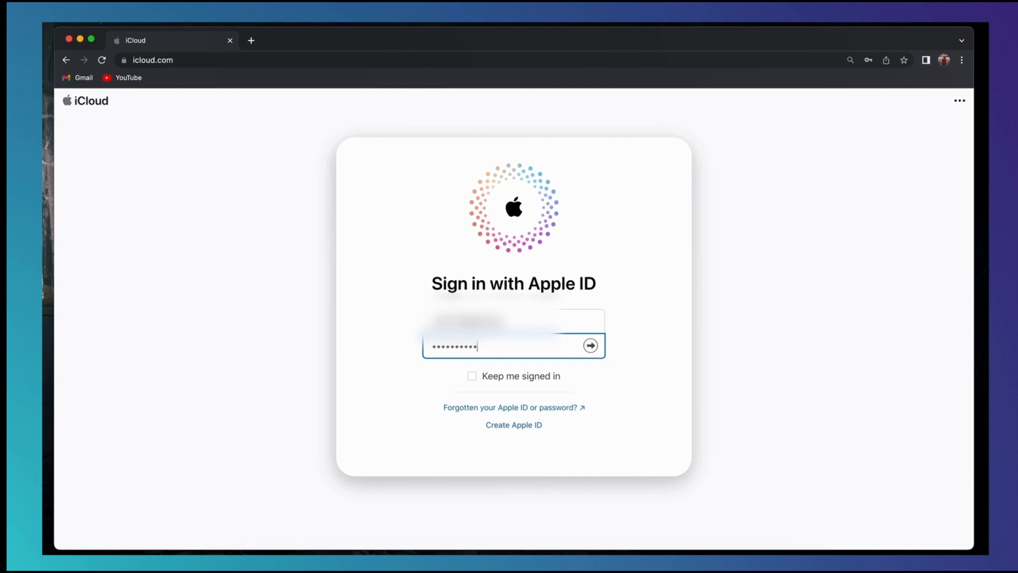
left_click(589, 345)
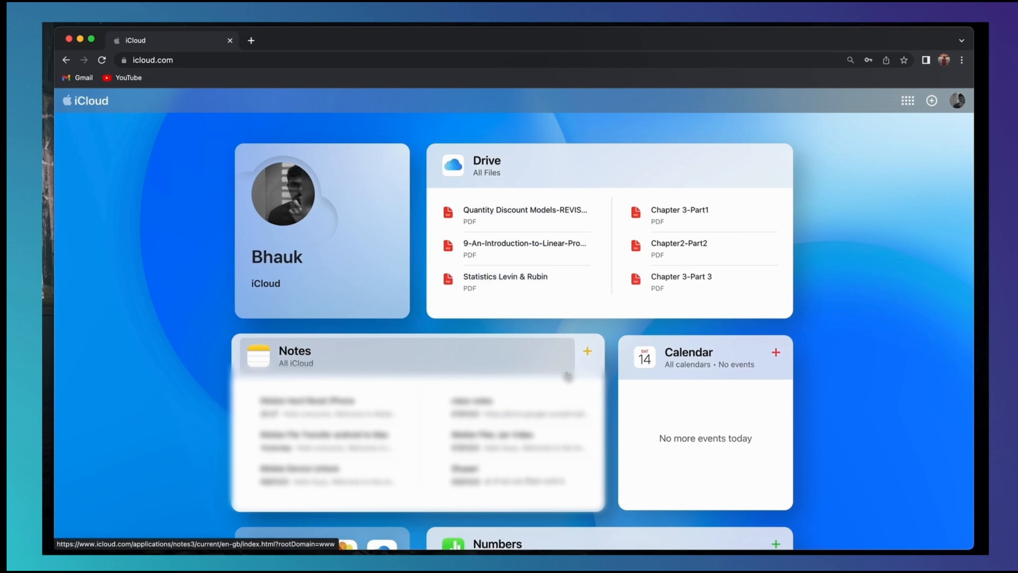
Open Find My in iCloud and select the iPhone from the All Devices list.
scroll("down", 3)
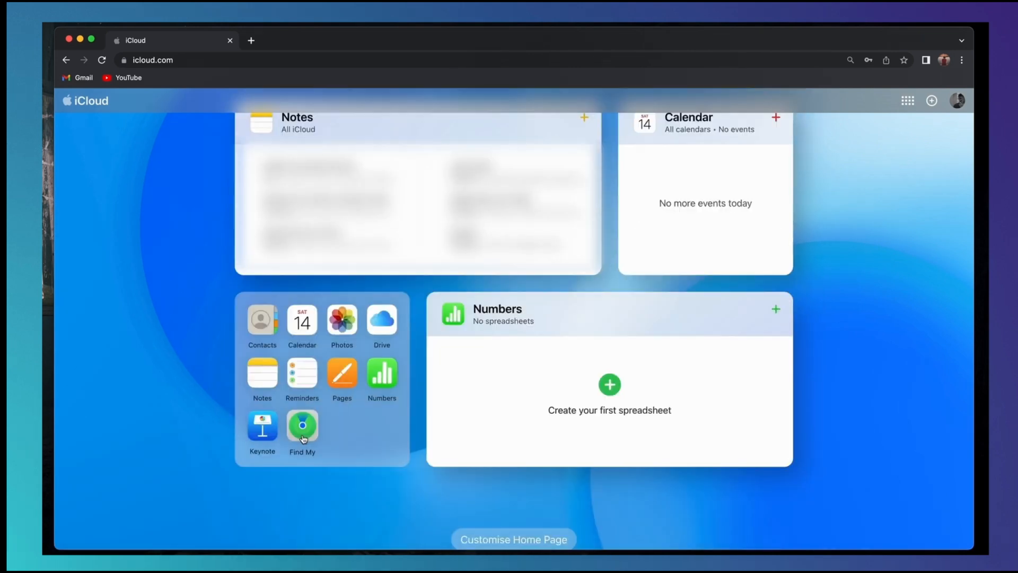
left_click(301, 427)
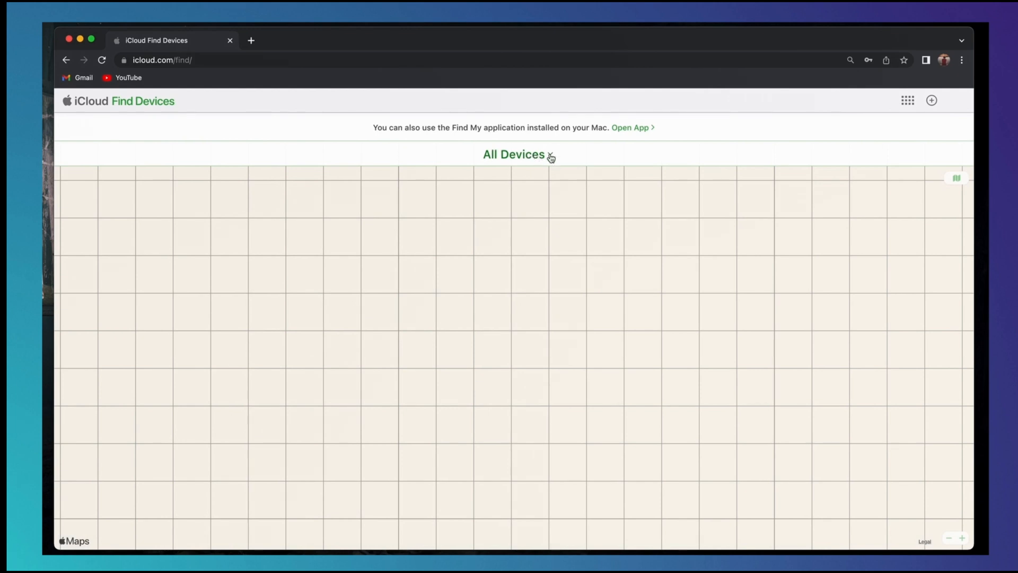
left_click(514, 154)
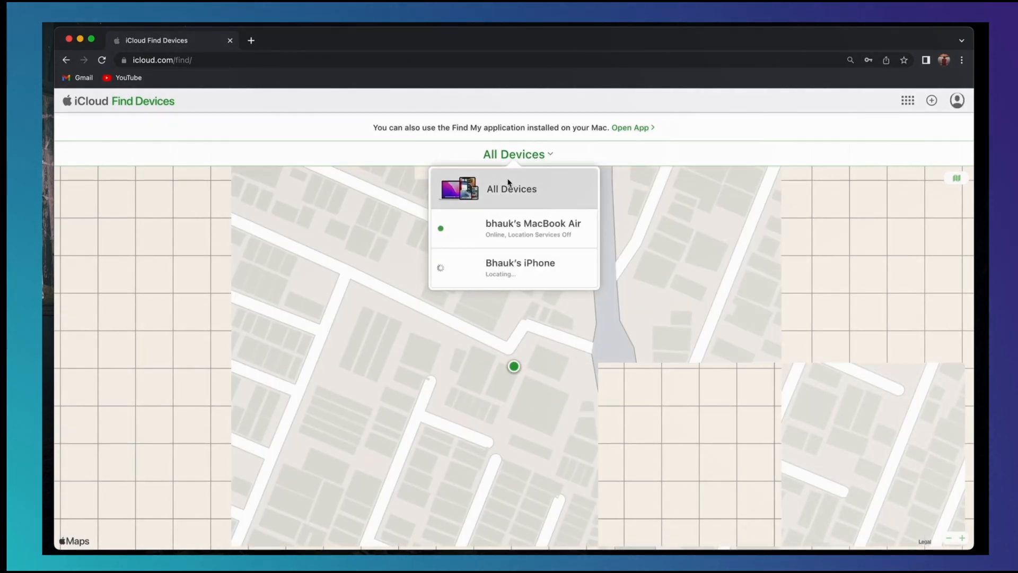
left_click(520, 266)
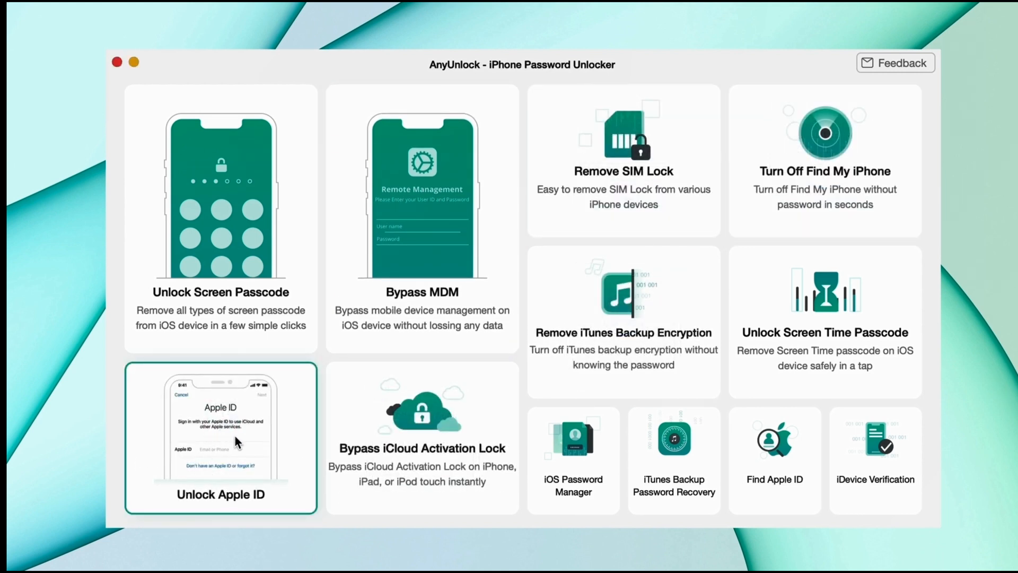
Run AnyUnlock's Unlock Apple ID tool and acknowledge the warning to start removal.
left_click(220, 439)
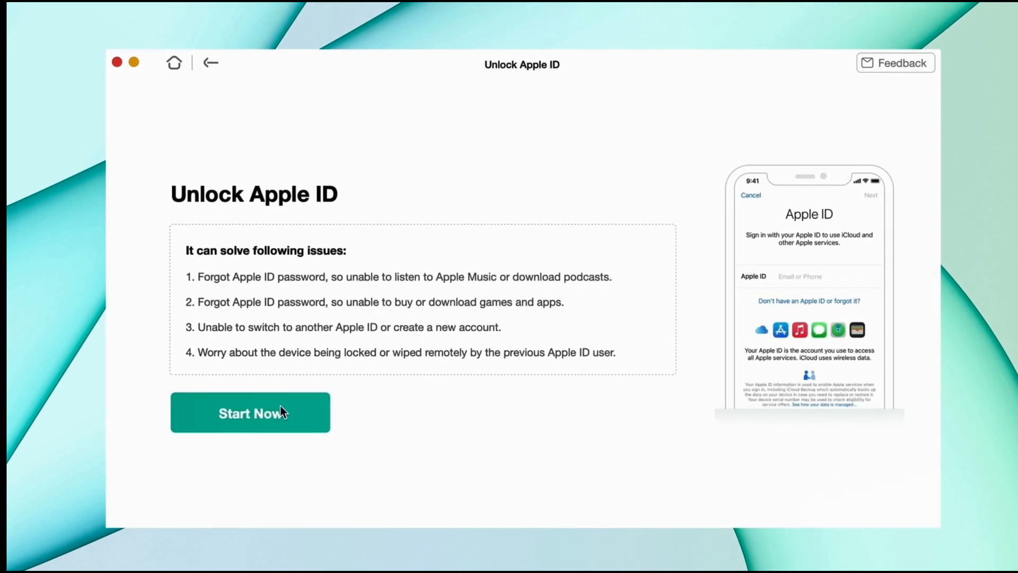
left_click(249, 412)
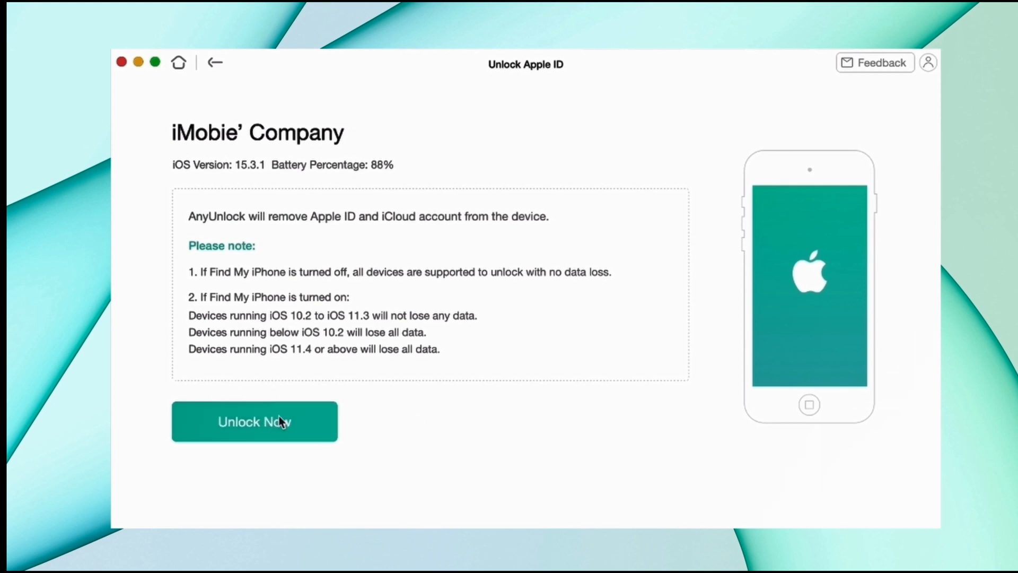
left_click(255, 421)
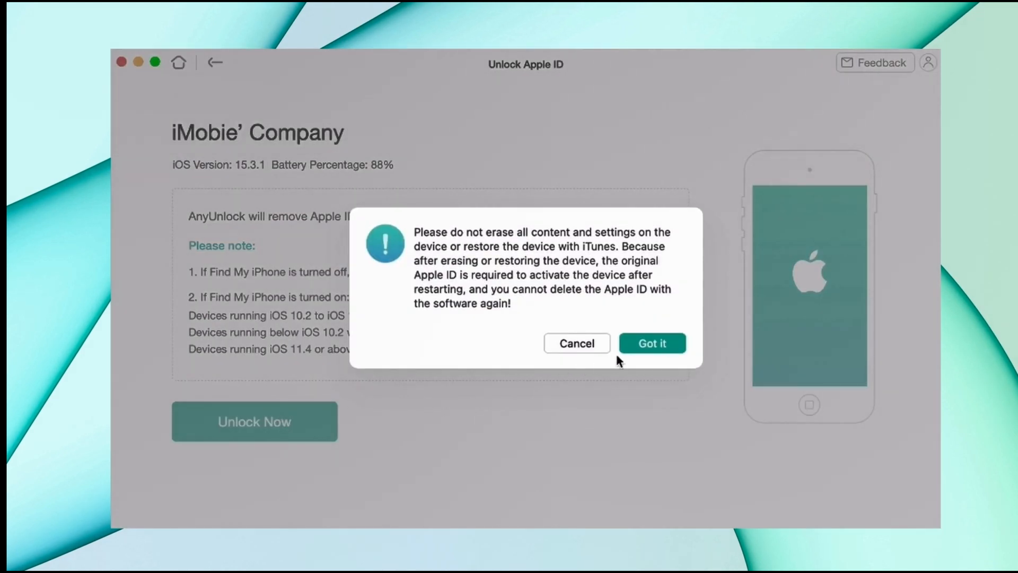
left_click(652, 343)
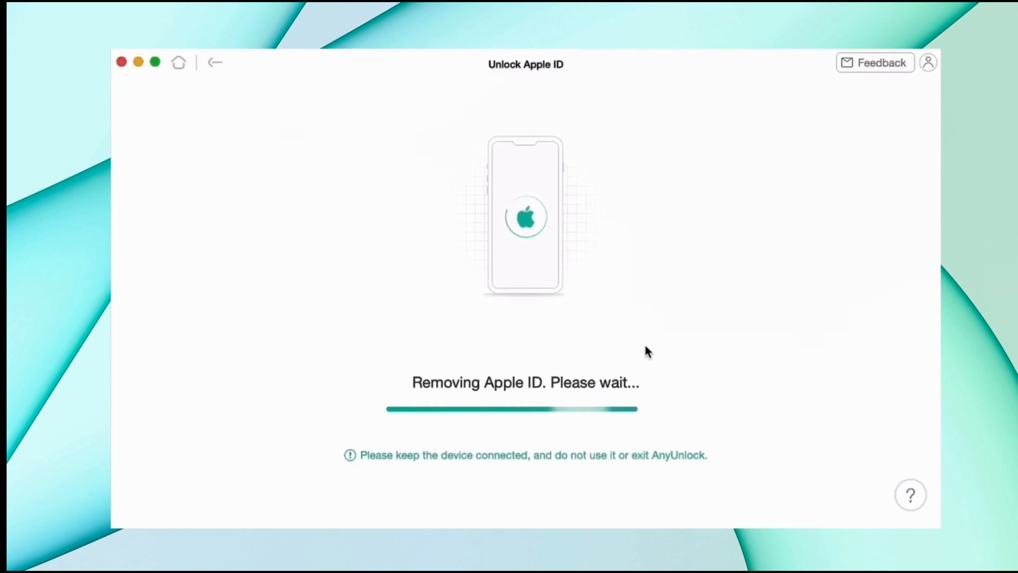